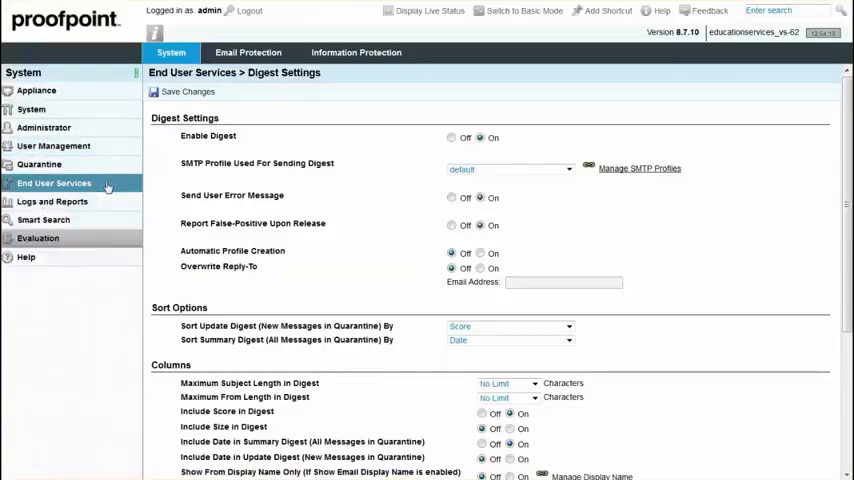
Set Enable Digest to On and save the digest settings.
left_click(54, 184)
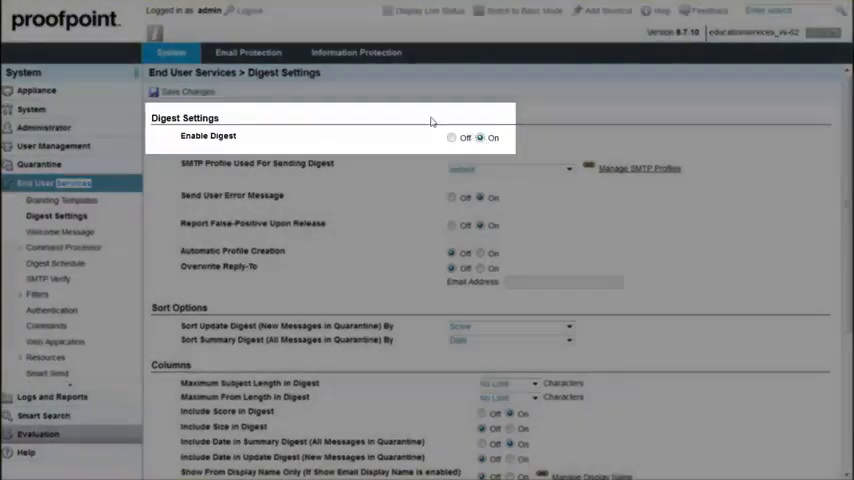
left_click(186, 92)
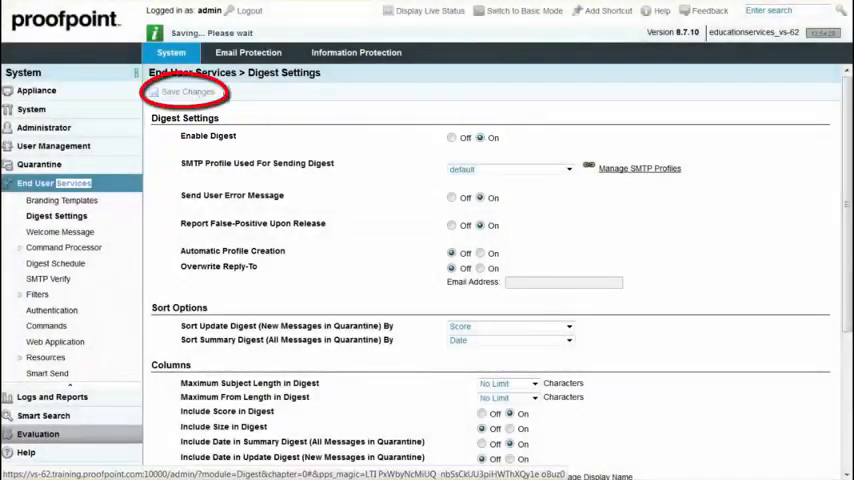
left_click(188, 92)
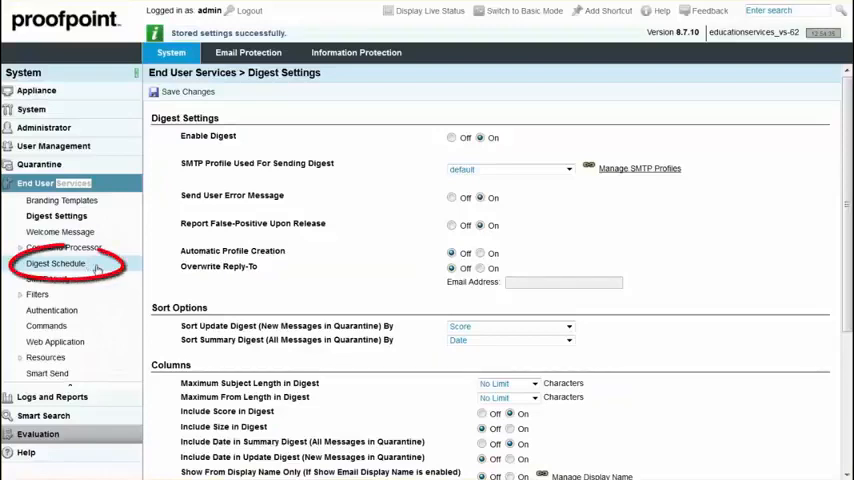
On Digest Schedule, turn Scheduled Update Digest On, add a 06:00 generation time and choose Weekdays Only.
left_click(58, 264)
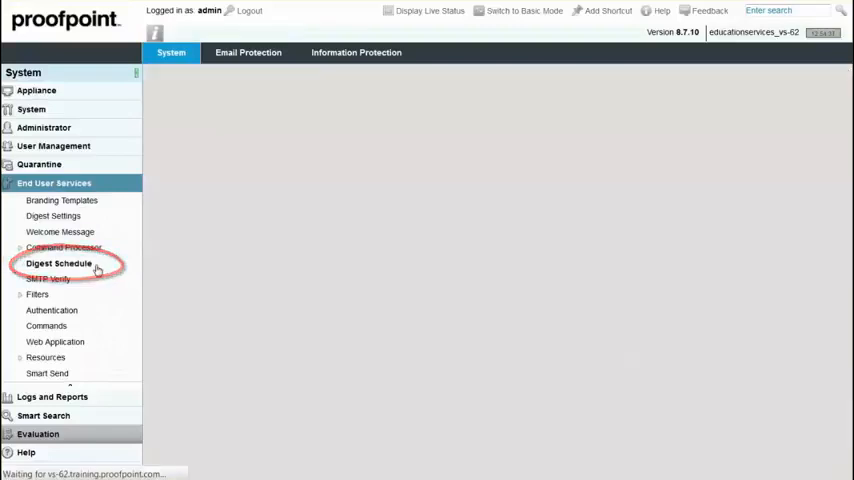
left_click(58, 264)
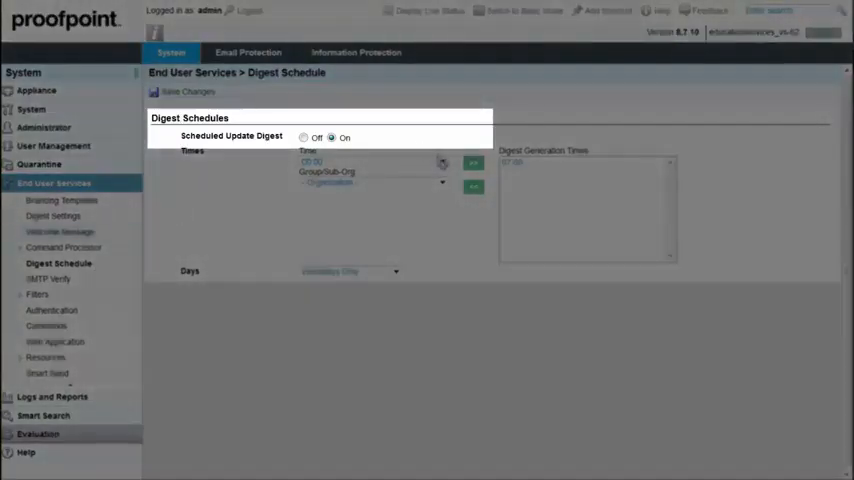
left_click(580, 160)
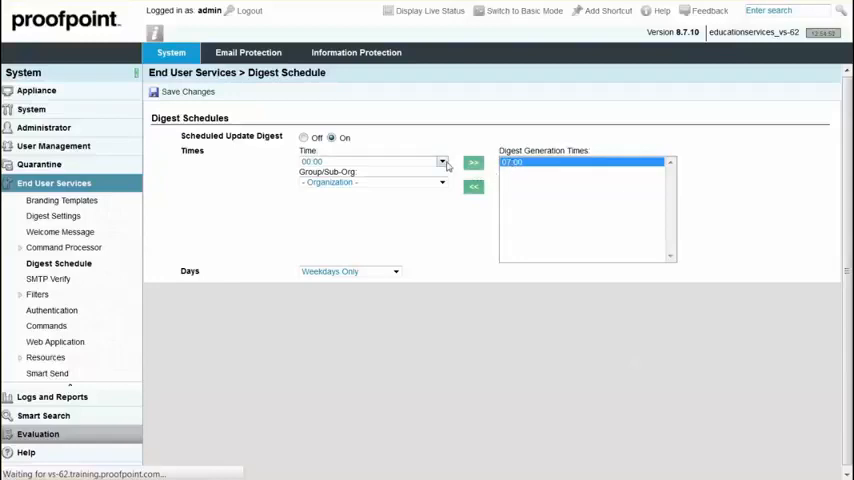
left_click(440, 160)
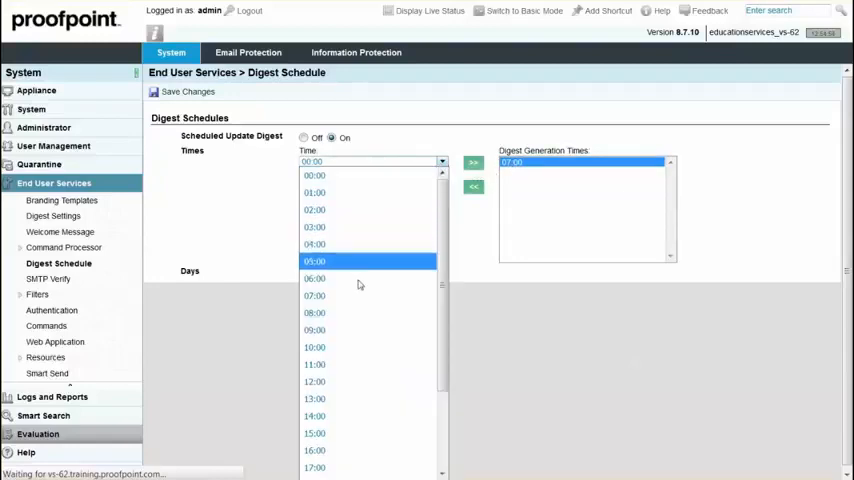
left_click(314, 296)
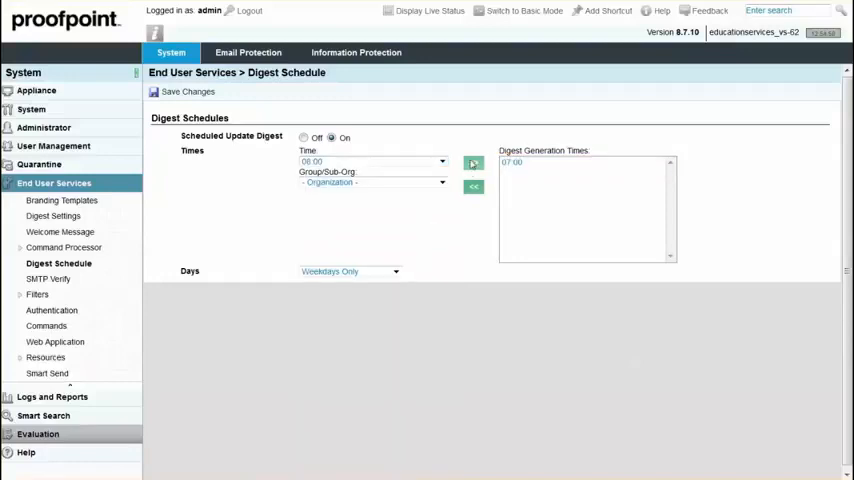
left_click(472, 162)
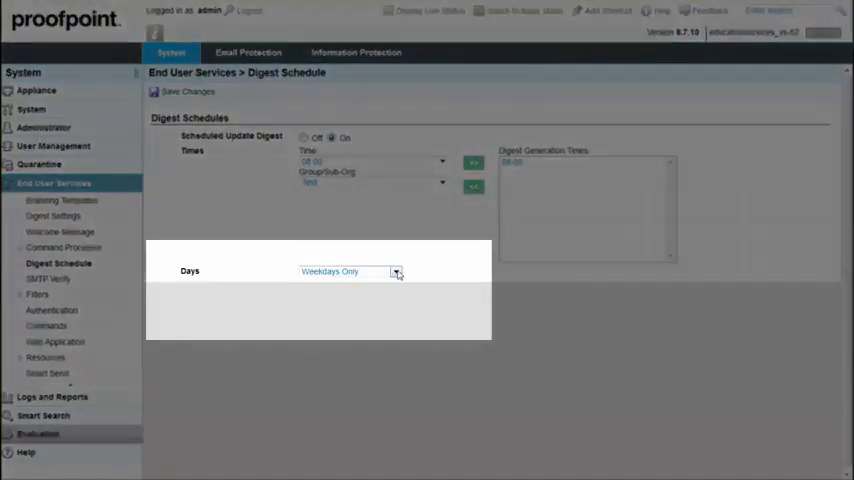
left_click(396, 272)
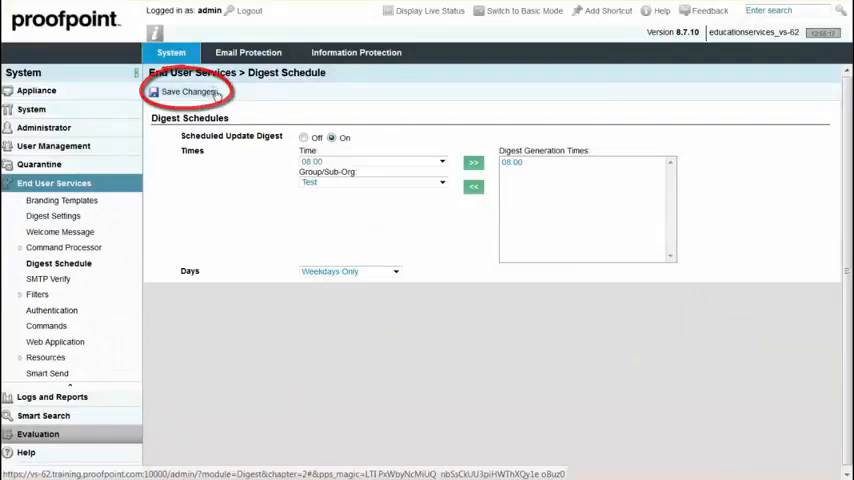
Save the digest schedule and go back to Digest Settings under End User Services.
left_click(188, 92)
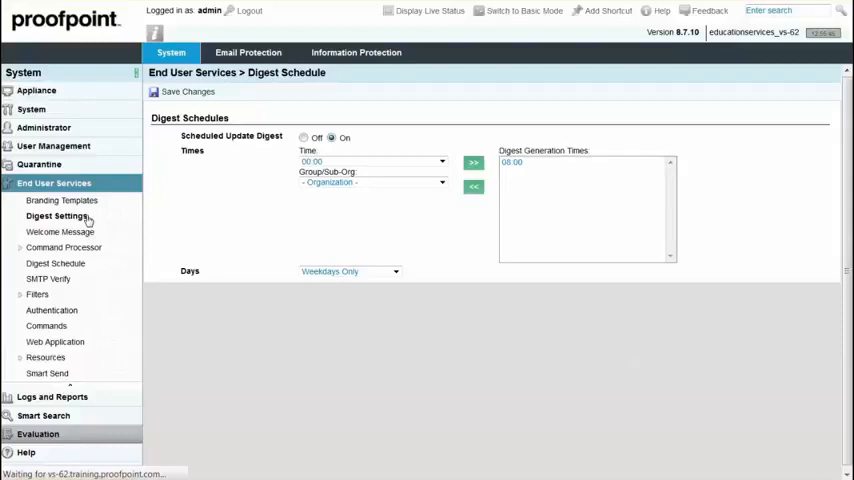
mouse_move(114, 220)
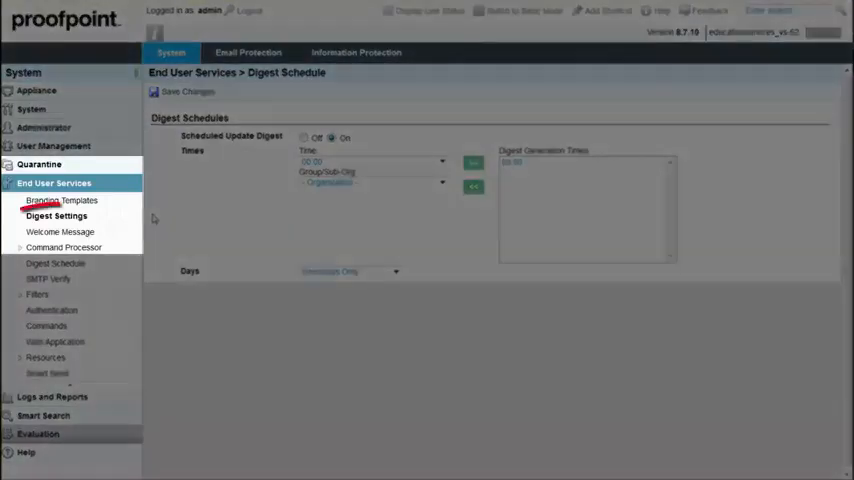
left_click(58, 216)
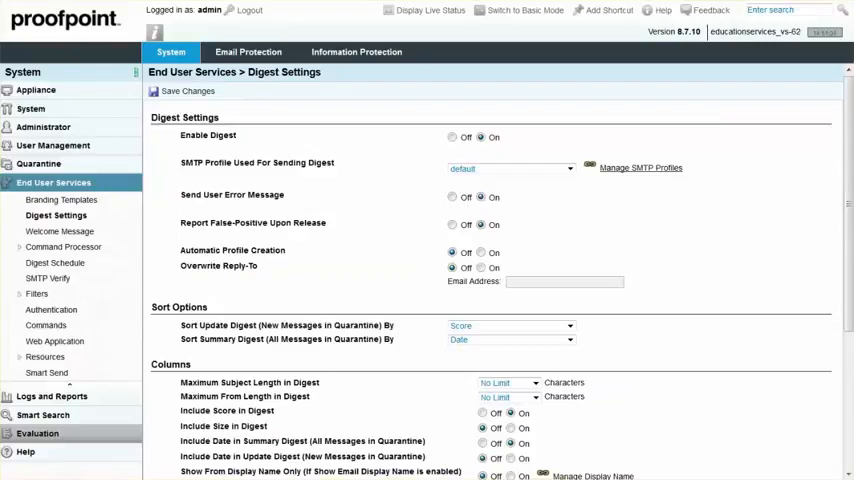
mouse_move(44, 324)
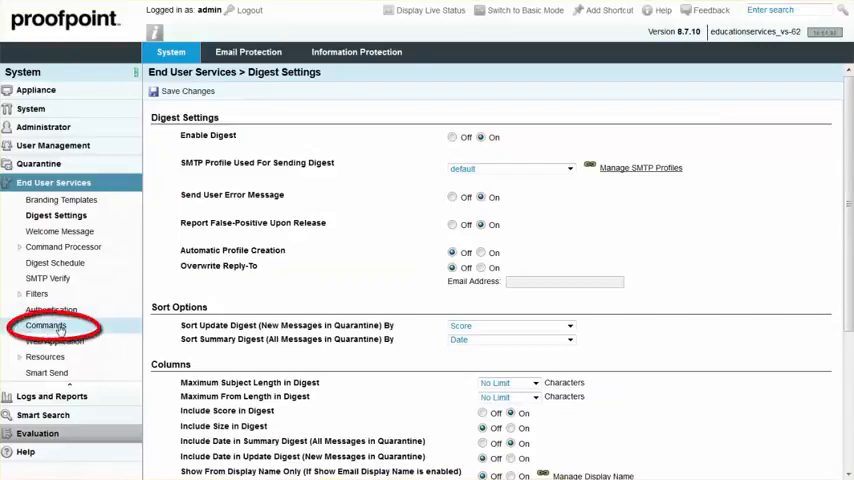
On the Commands page, enable Auto False-Positive Reporting, save, and expand Quarantine Management.
left_click(48, 324)
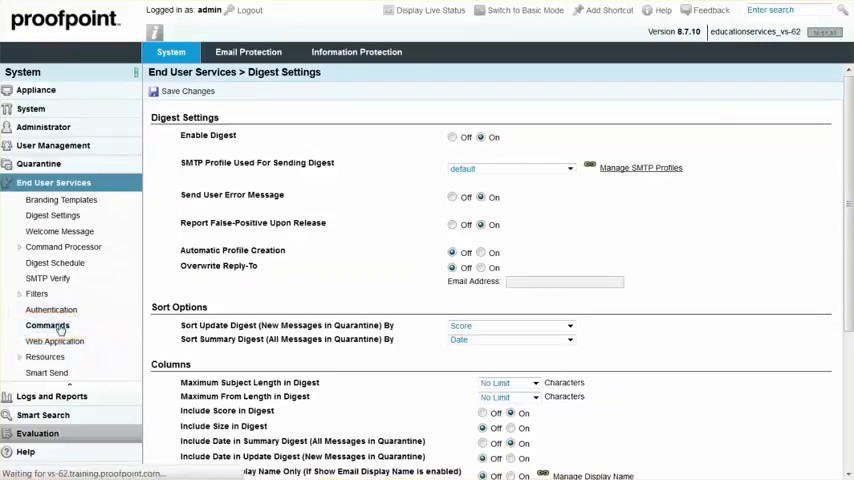
left_click(48, 324)
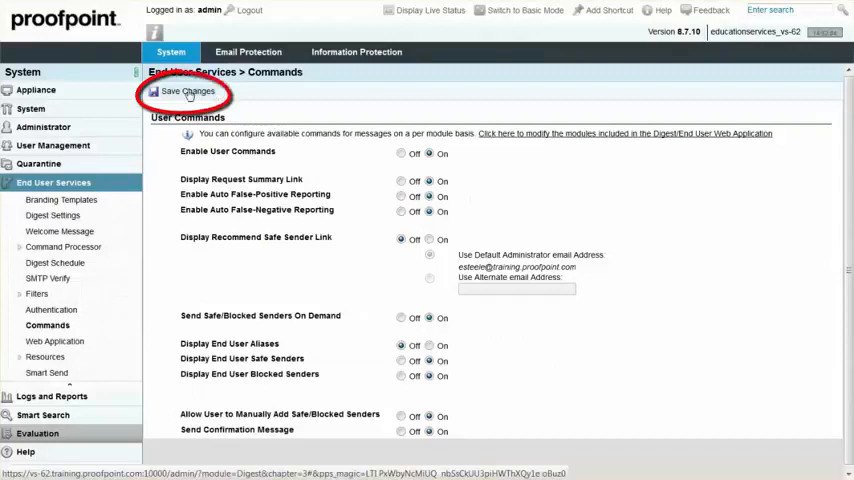
left_click(188, 92)
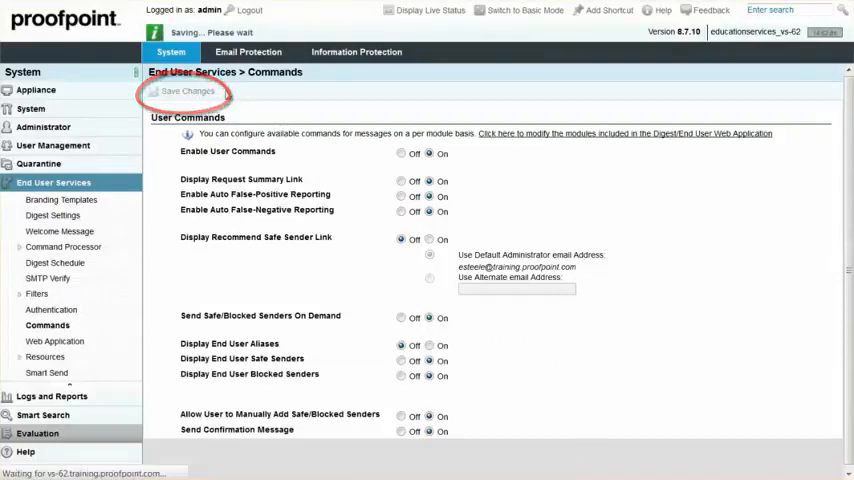
left_click(188, 92)
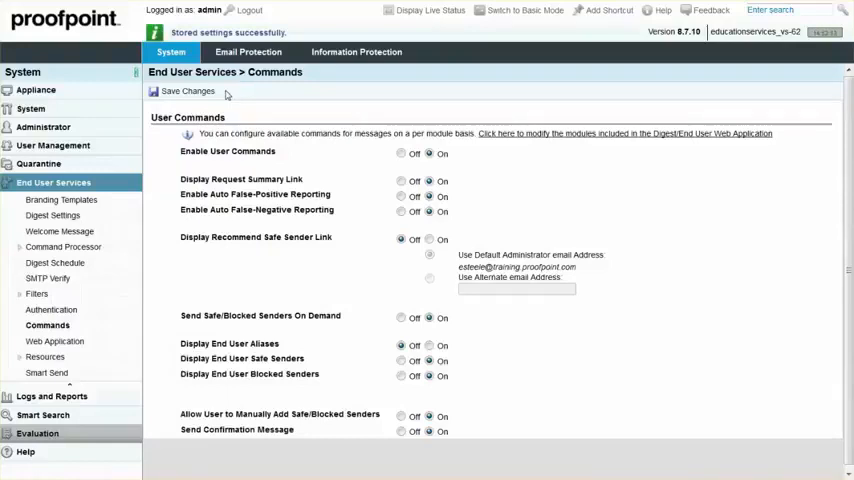
left_click(52, 182)
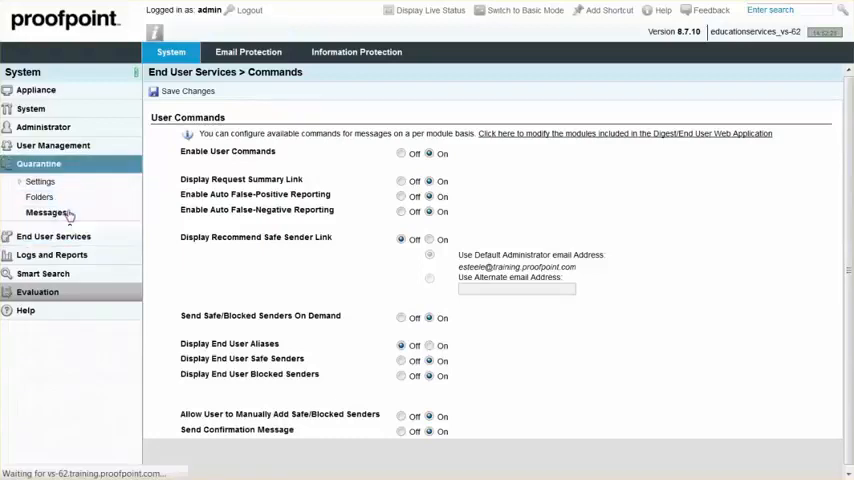
left_click(40, 196)
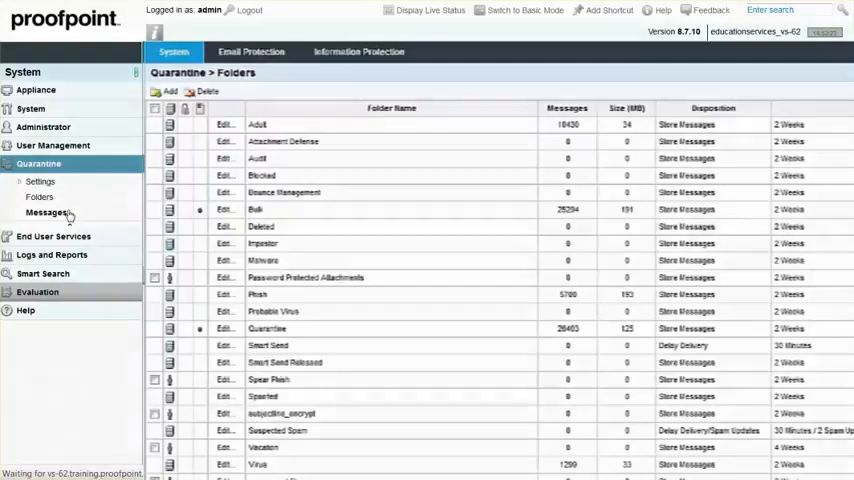
left_click(266, 328)
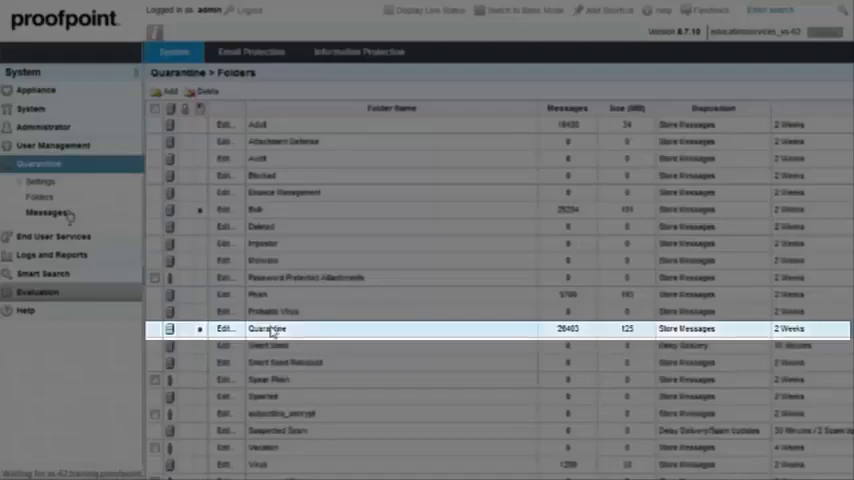
left_click(46, 212)
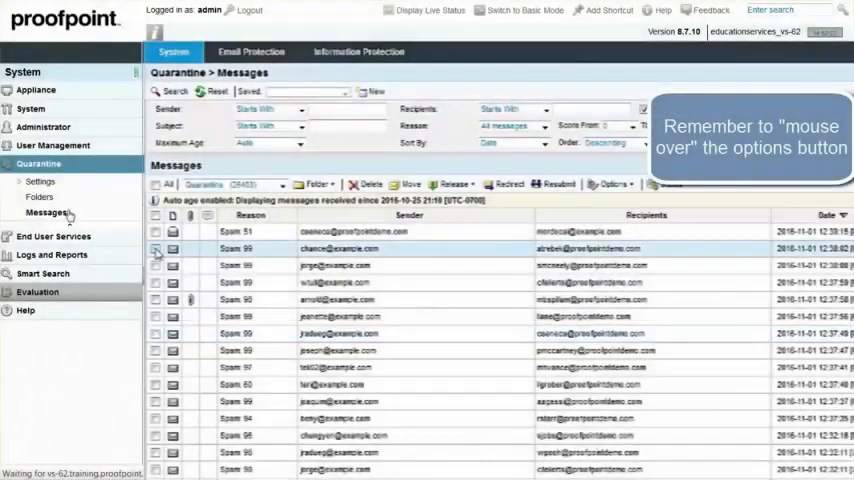
left_click(610, 184)
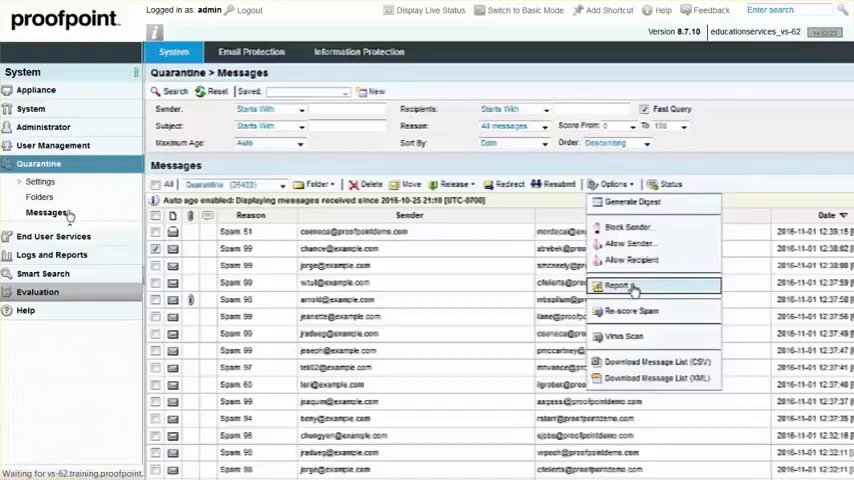
left_click(616, 286)
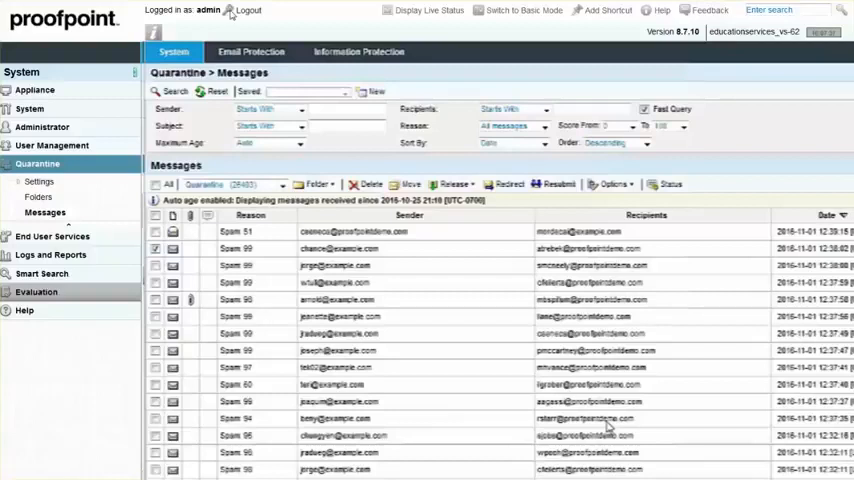
mouse_move(248, 10)
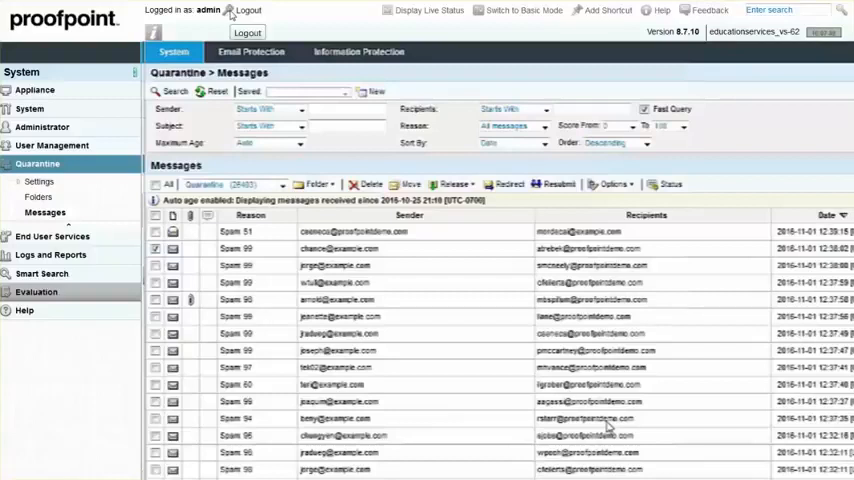
Under Email Protection > Spam Detection rules, bring up the notspam rule for editing.
left_click(248, 52)
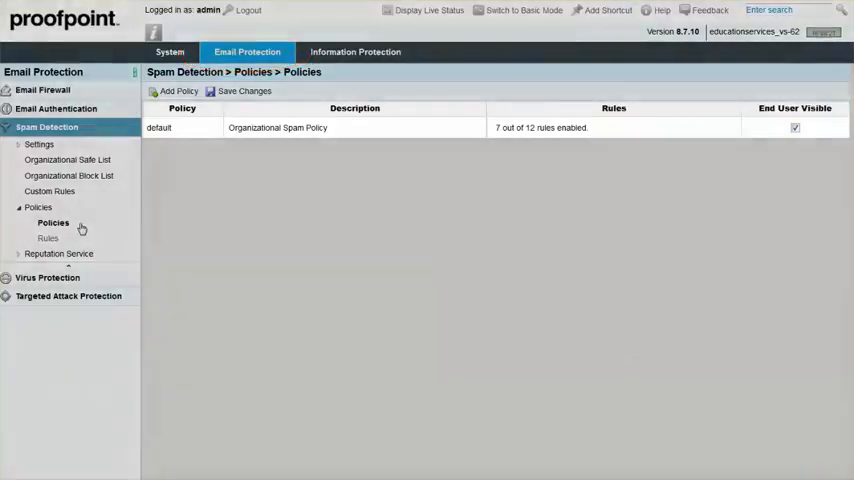
left_click(160, 128)
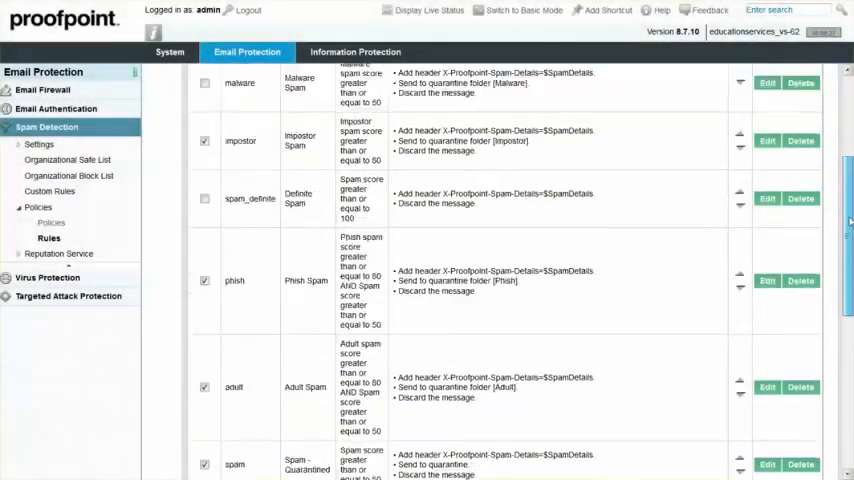
scroll("down", 3)
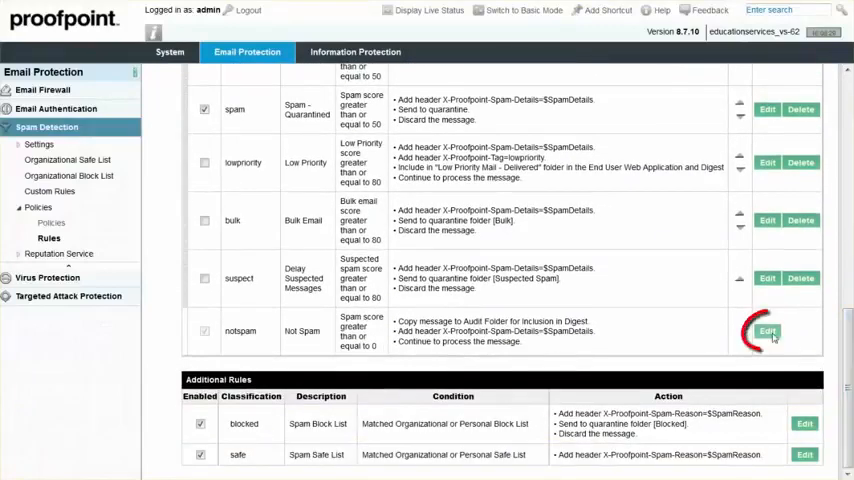
left_click(768, 332)
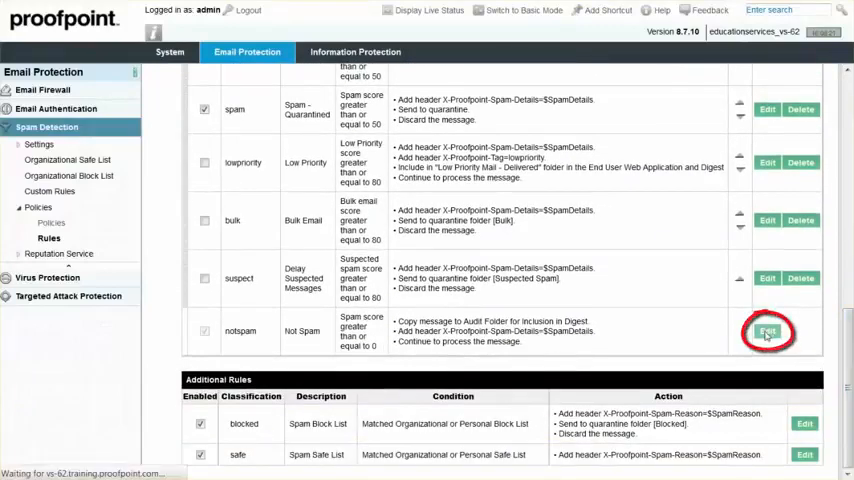
left_click(768, 332)
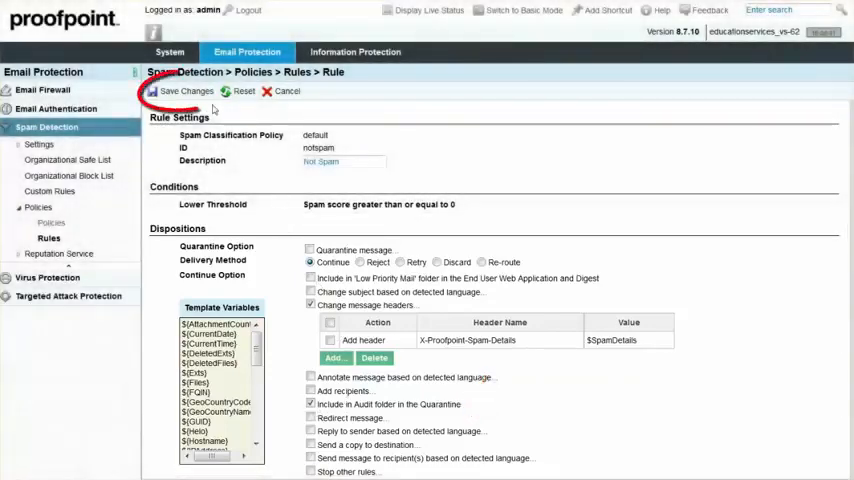
Save the Not Spam rule's dispositions, returning to the spam Rules list.
left_click(184, 92)
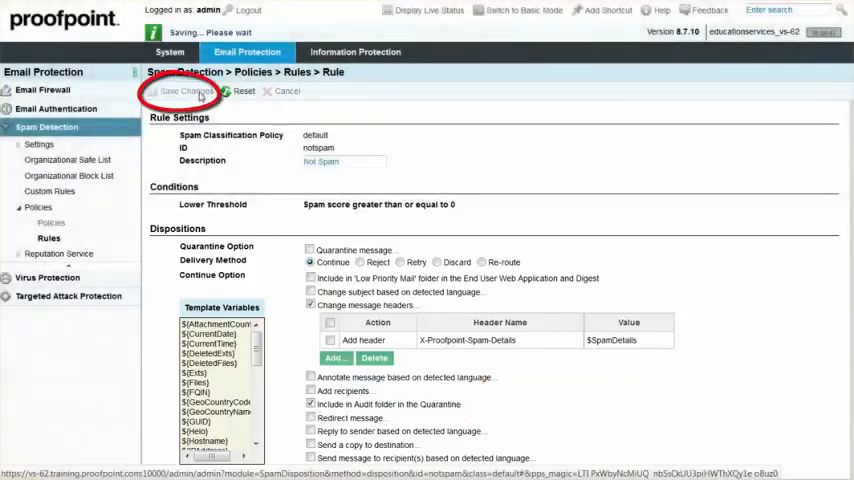
left_click(184, 92)
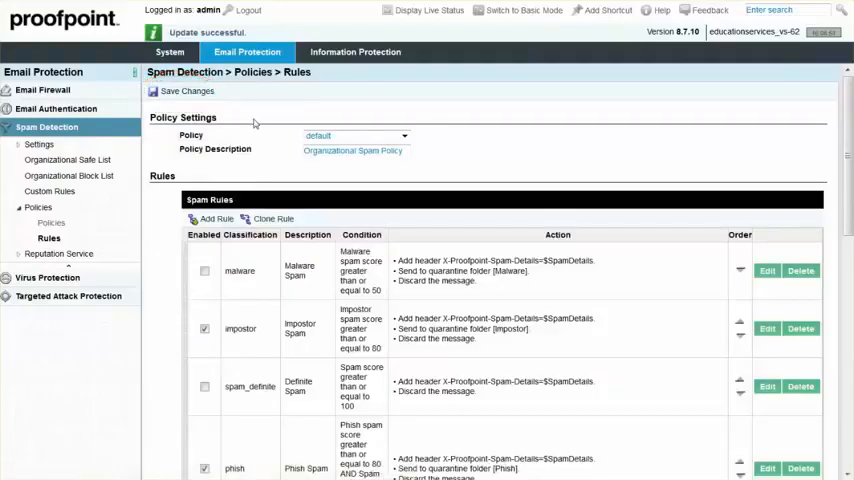
mouse_move(256, 122)
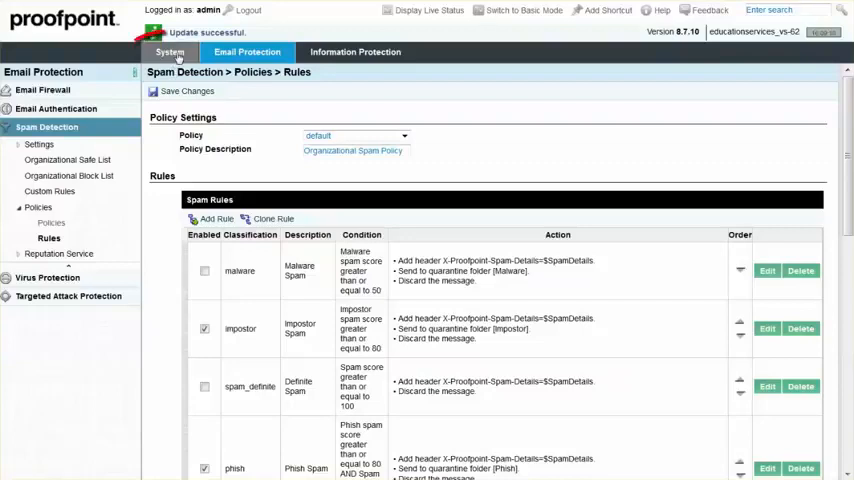
On the System tab, show User Management > Users, tick a user and bring up the Options menu.
left_click(168, 52)
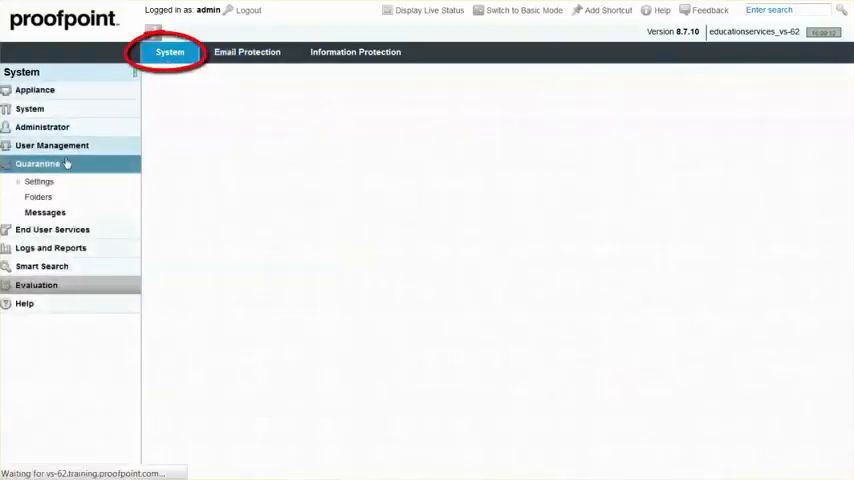
left_click(44, 212)
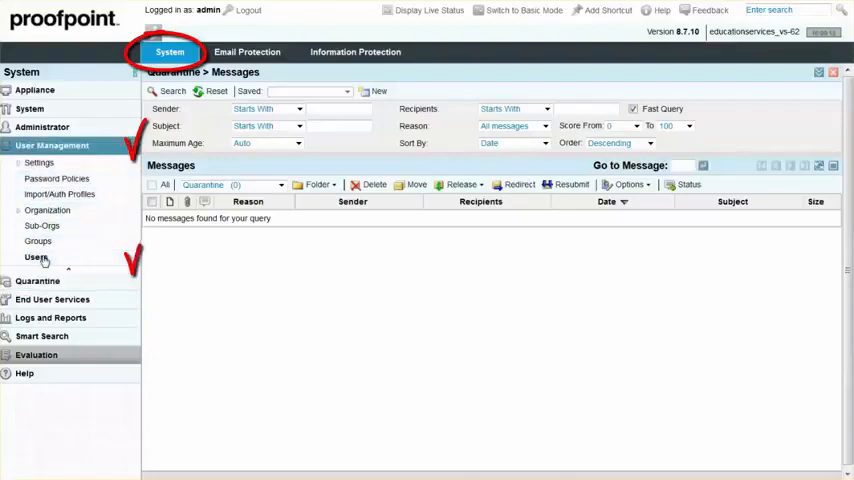
left_click(36, 256)
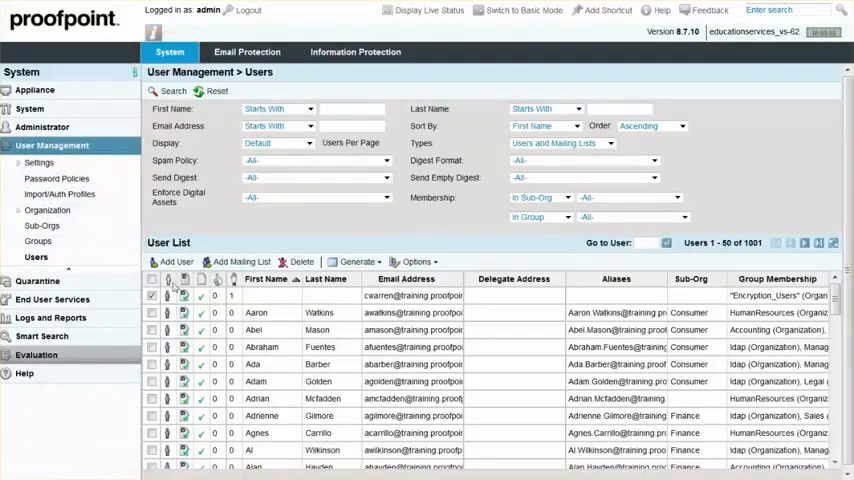
left_click(152, 296)
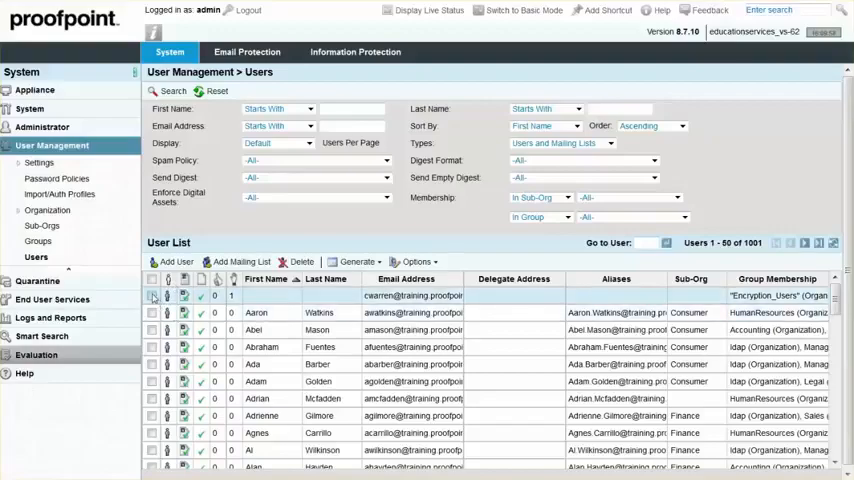
left_click(416, 260)
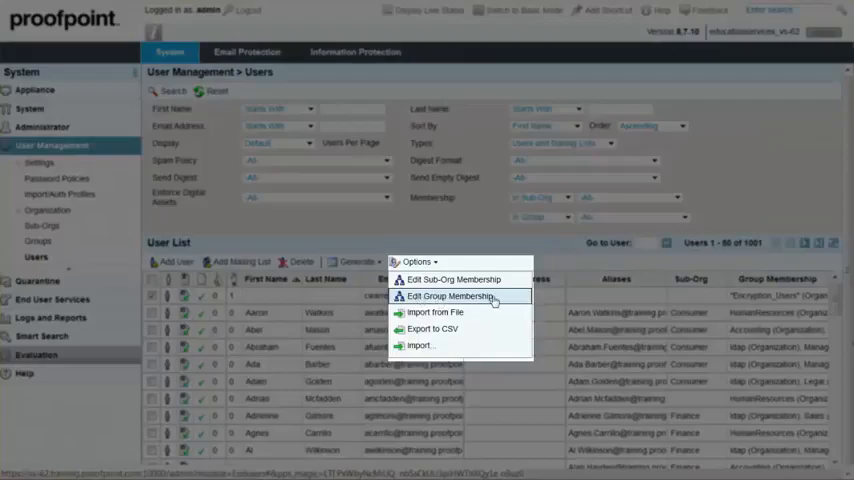
Via Edit Group Membership, move Spam Reporting into the user's groups and save.
left_click(454, 296)
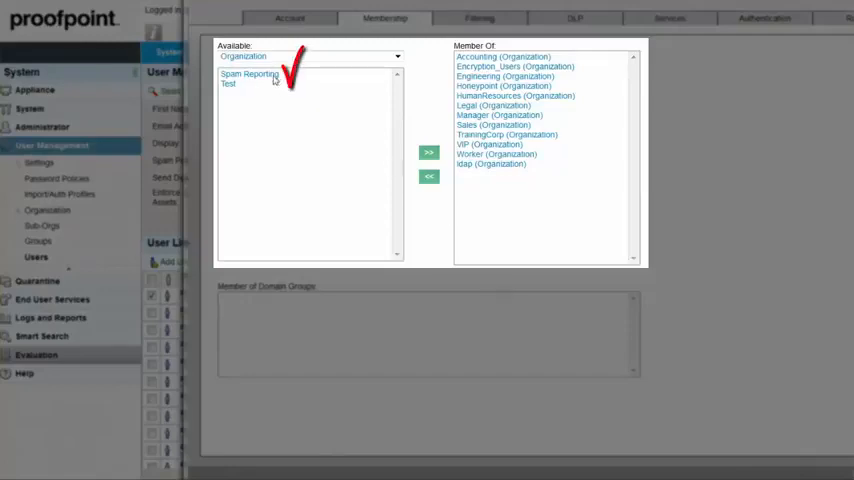
left_click(248, 74)
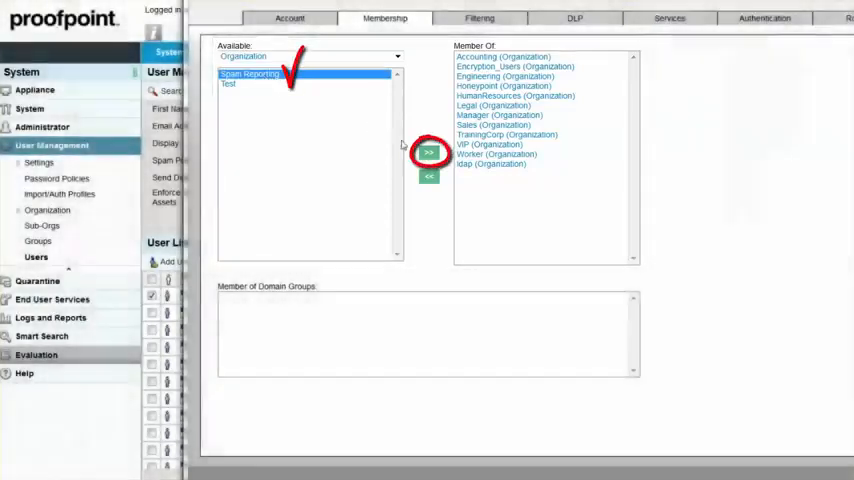
left_click(428, 152)
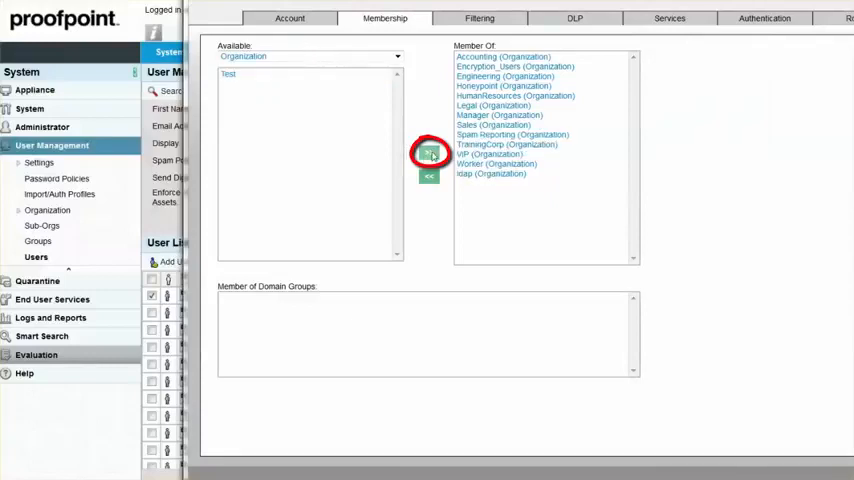
left_click(428, 152)
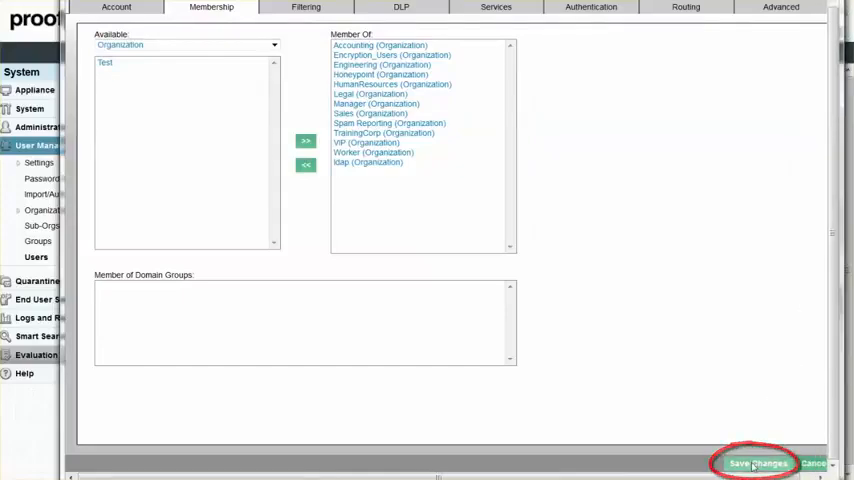
left_click(756, 464)
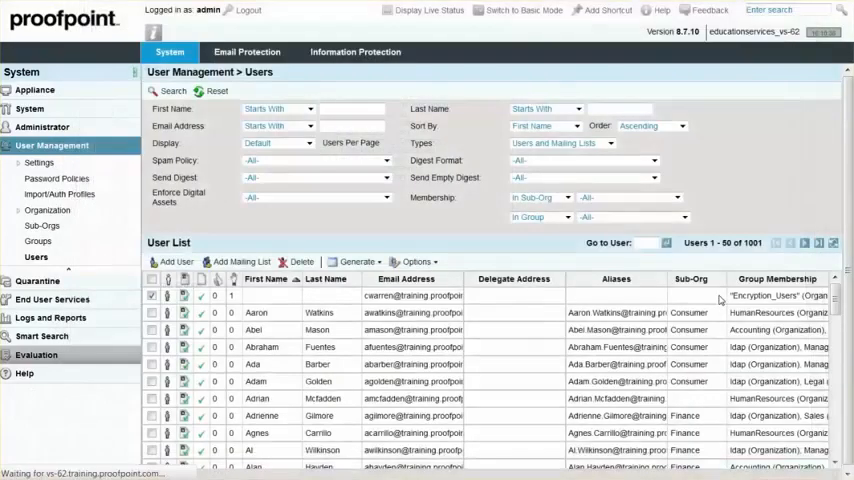